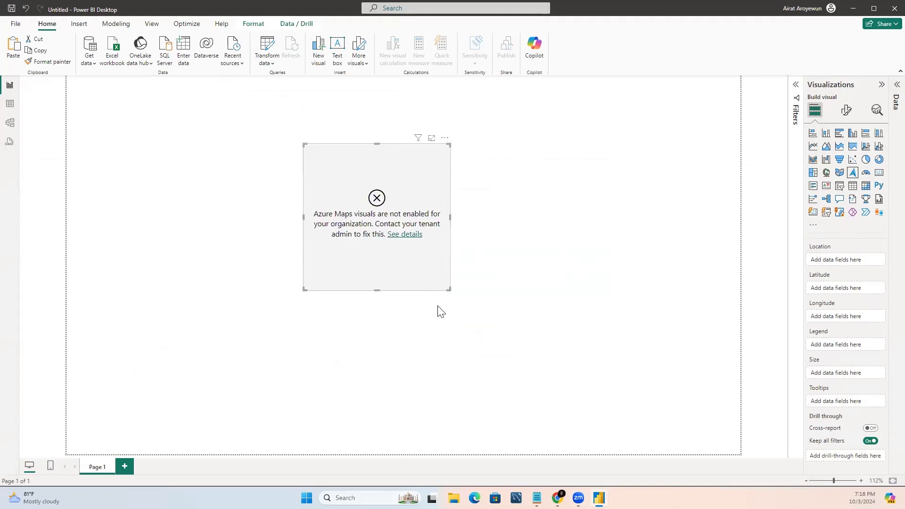
mouse_move(408, 224)
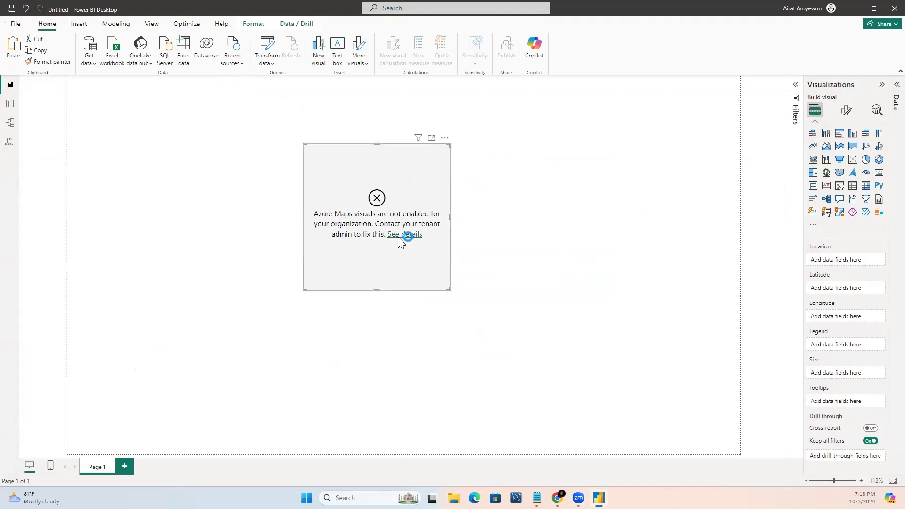
Review why the map visual cannot display and dismiss the error explanation.
left_click(405, 233)
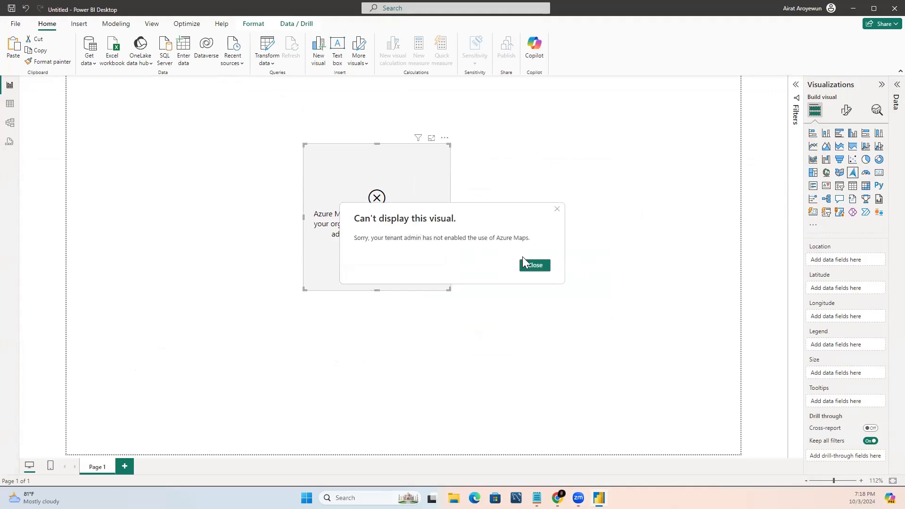
left_click(534, 265)
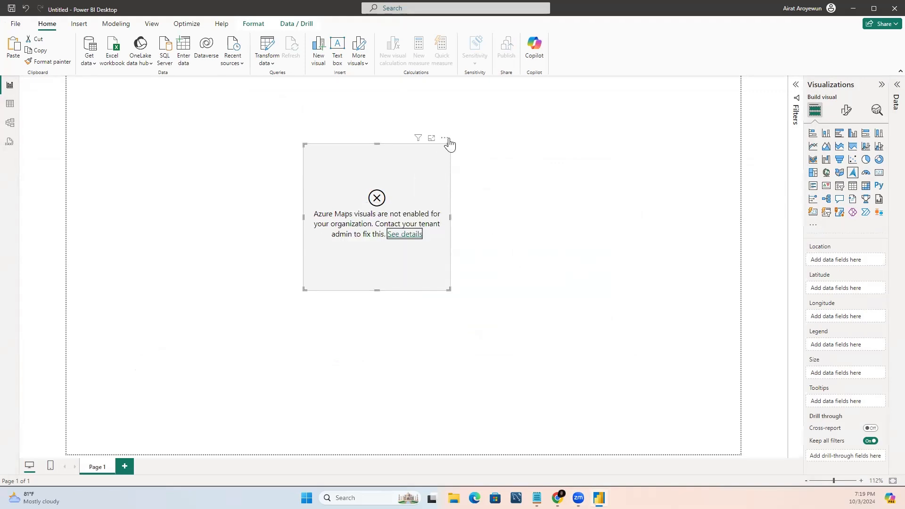
left_click(444, 137)
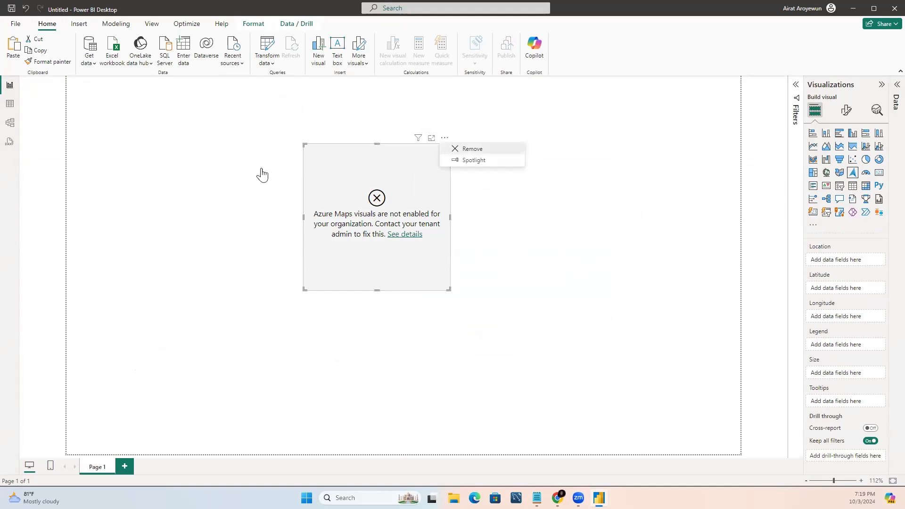
left_click(471, 148)
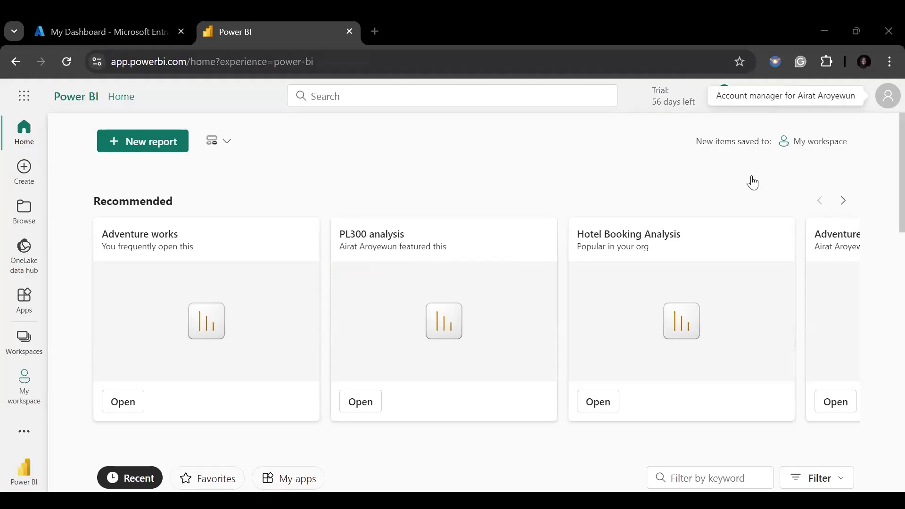
Go from the Settings gear to the Admin portal's tenant settings.
left_click(753, 96)
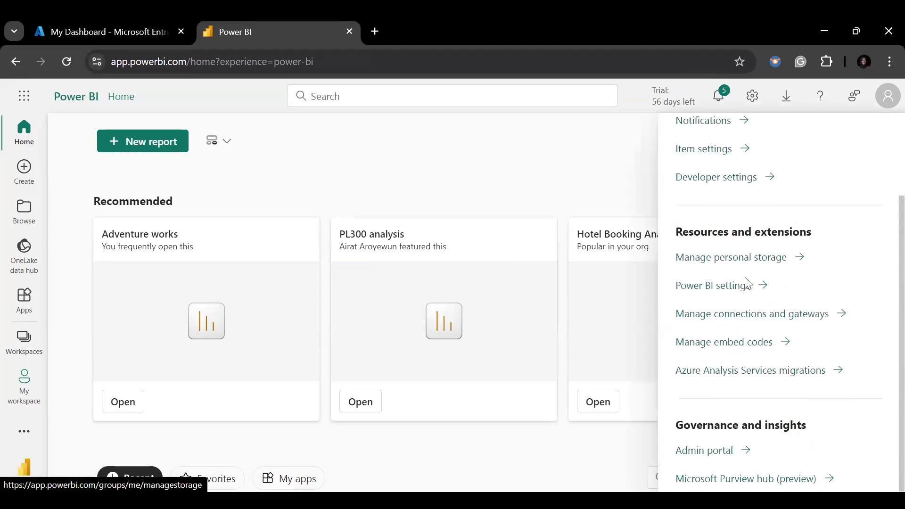
mouse_move(732, 356)
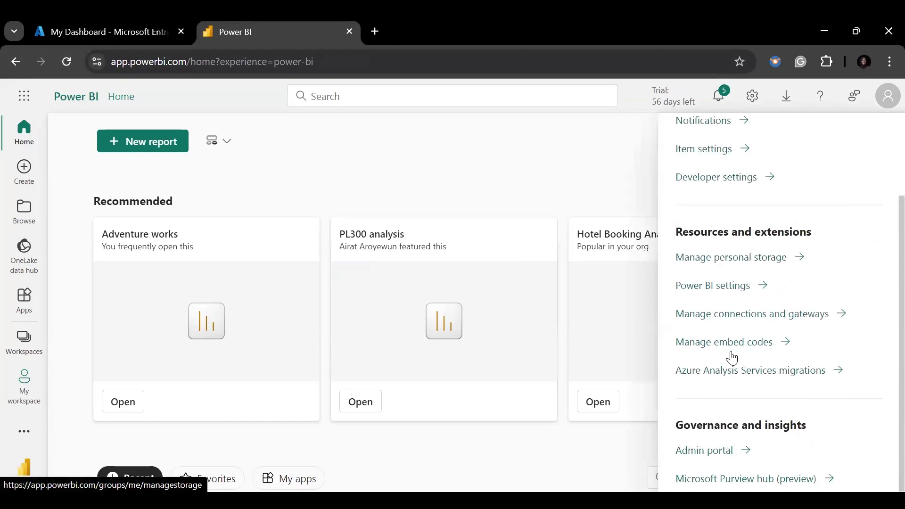
left_click(703, 450)
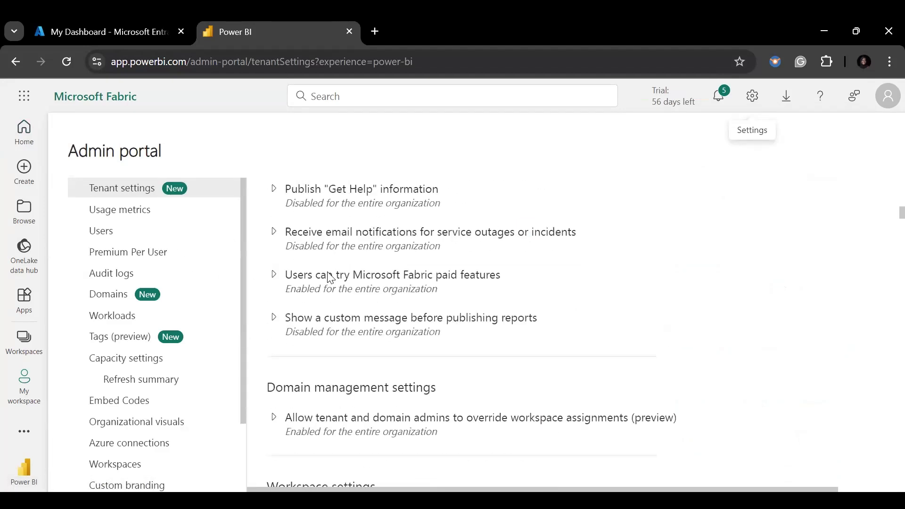
Scroll to Integration settings and locate Use Azure Maps visual, currently disabled.
scroll("down", 3)
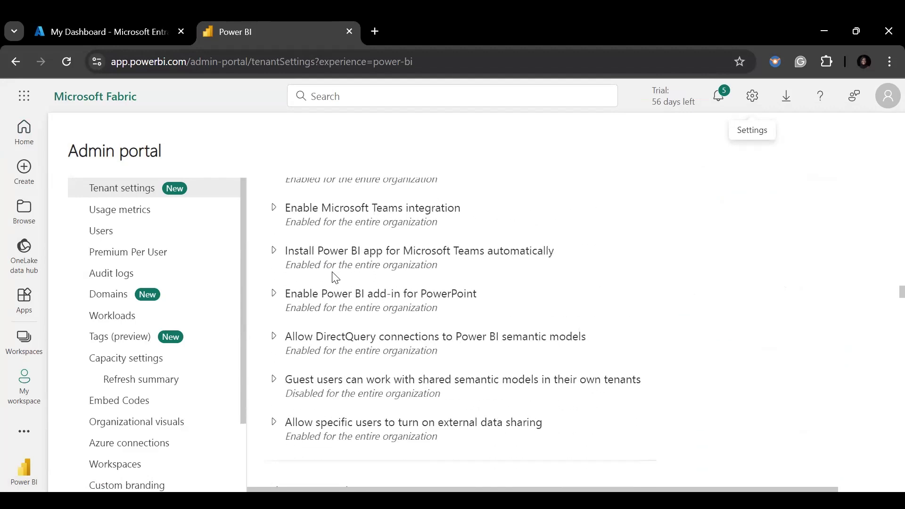
scroll("down", 3)
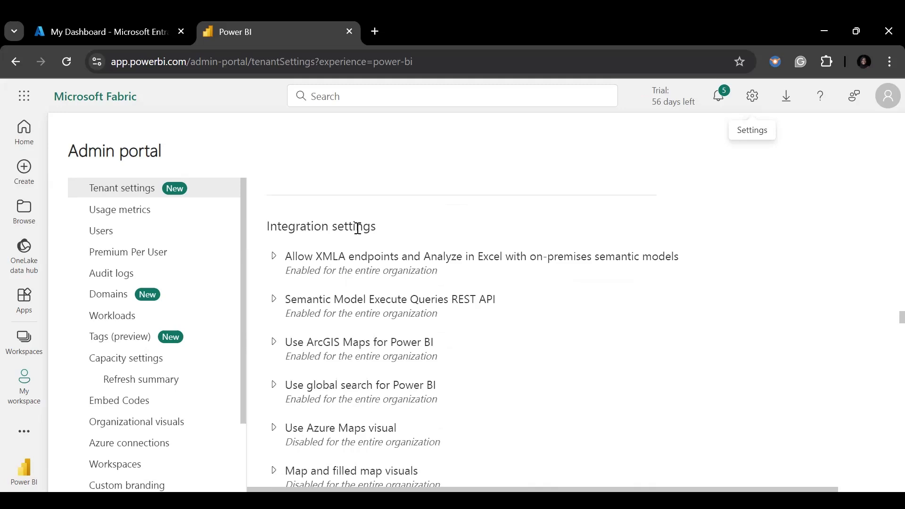
scroll("down", 3)
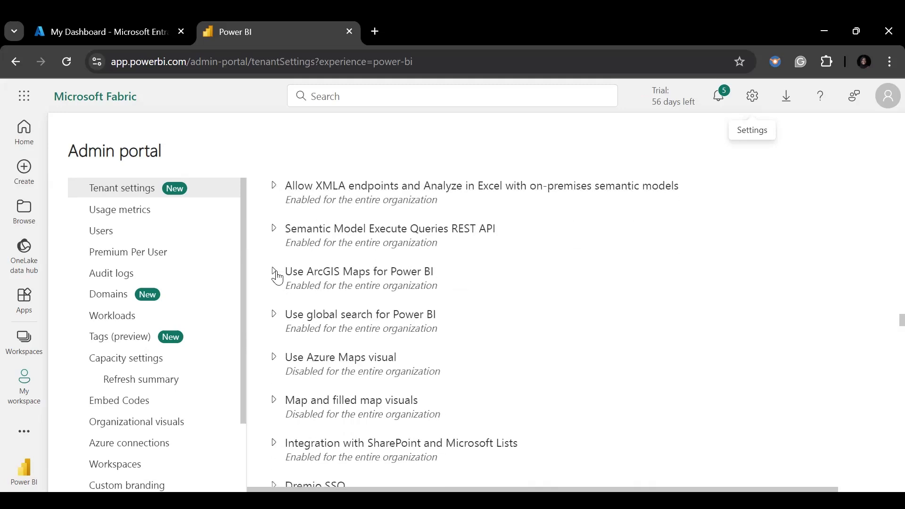
left_click(273, 271)
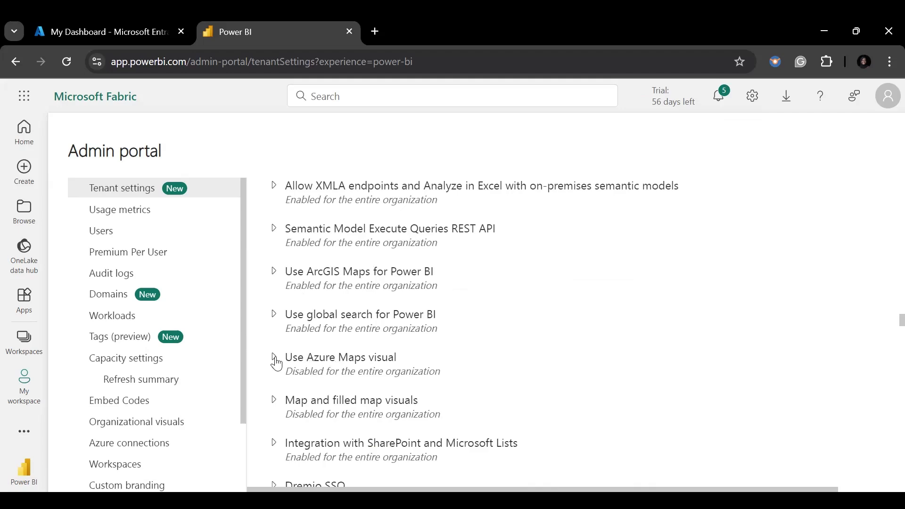
Switch Use Azure Maps visual to Enabled for the organization and apply the change.
left_click(274, 359)
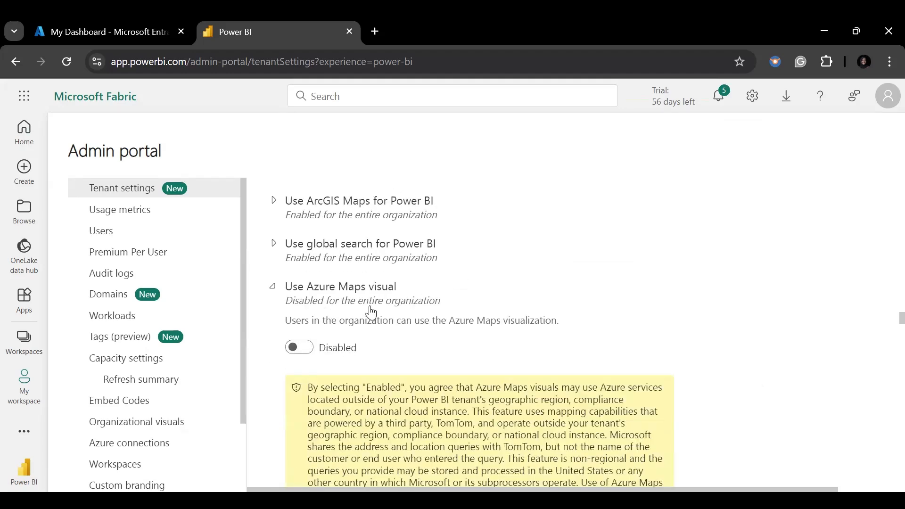
left_click(299, 347)
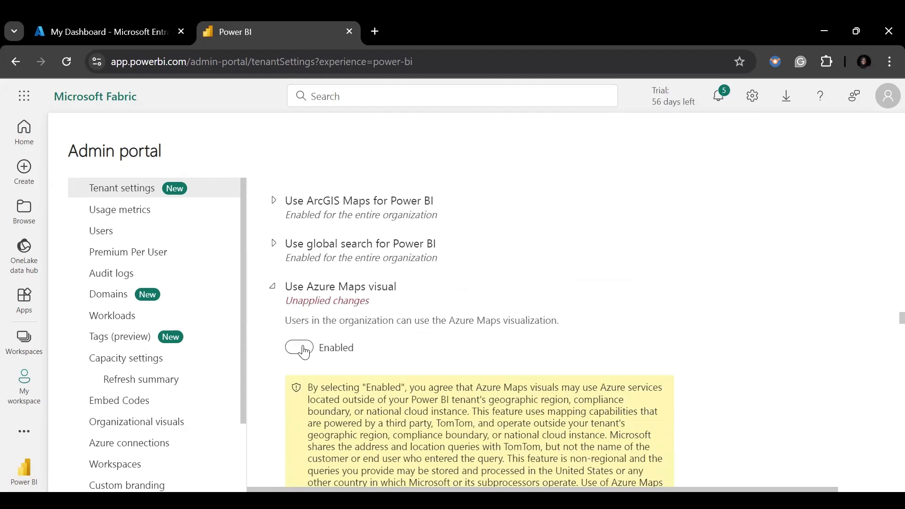
left_click(299, 348)
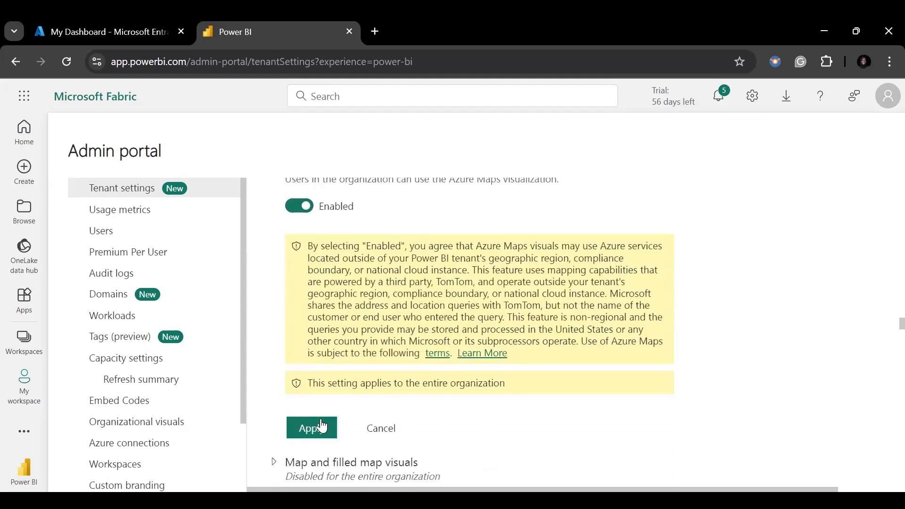
left_click(311, 428)
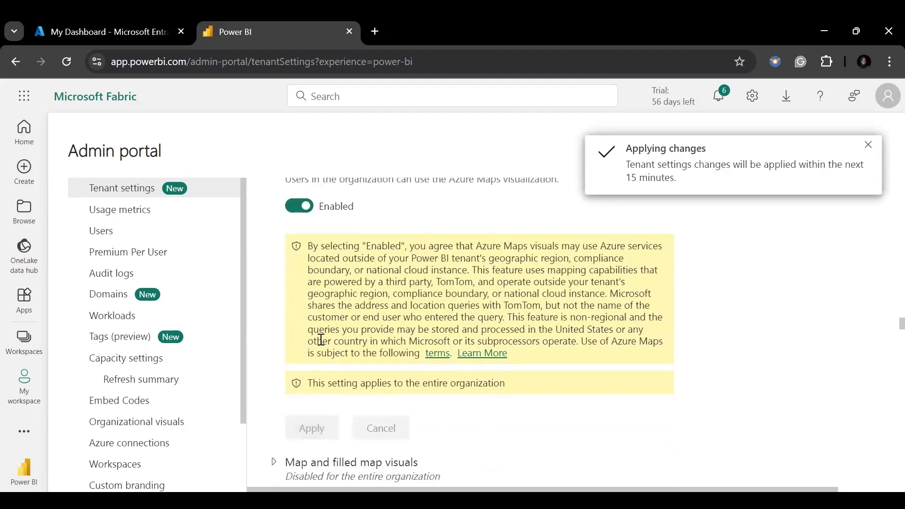
left_click(273, 292)
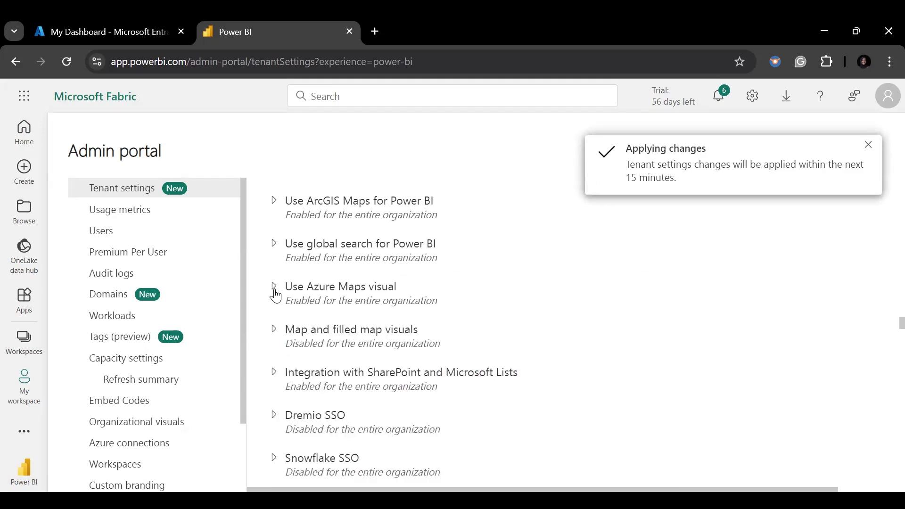
Switch Map and filled map visuals to Enabled for the organization and apply.
left_click(274, 329)
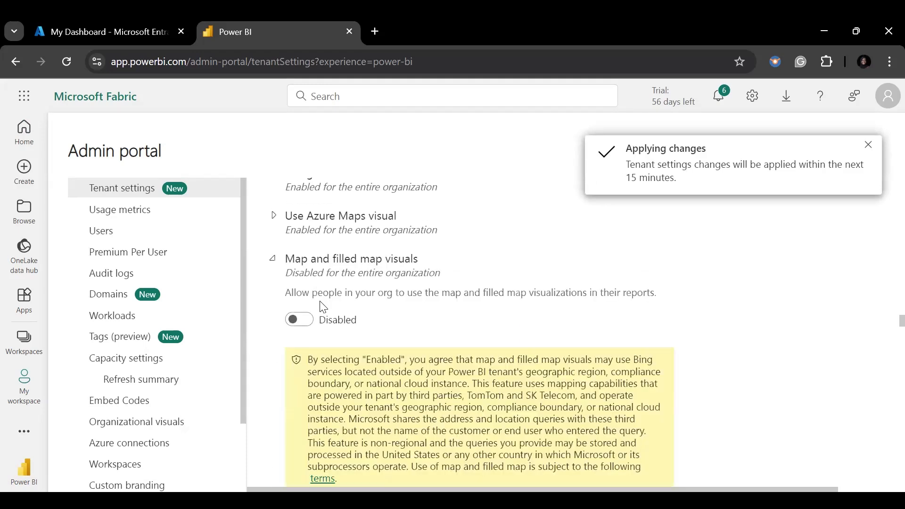
left_click(299, 320)
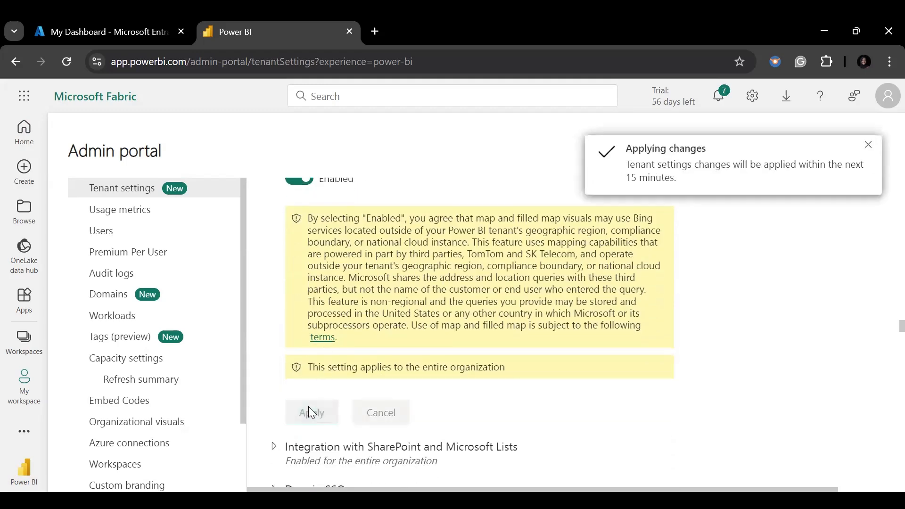
left_click(311, 412)
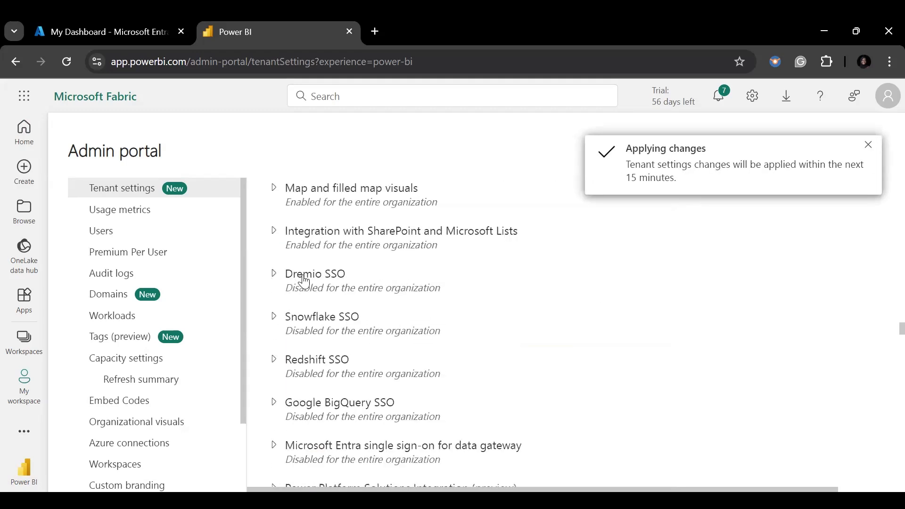
mouse_move(413, 104)
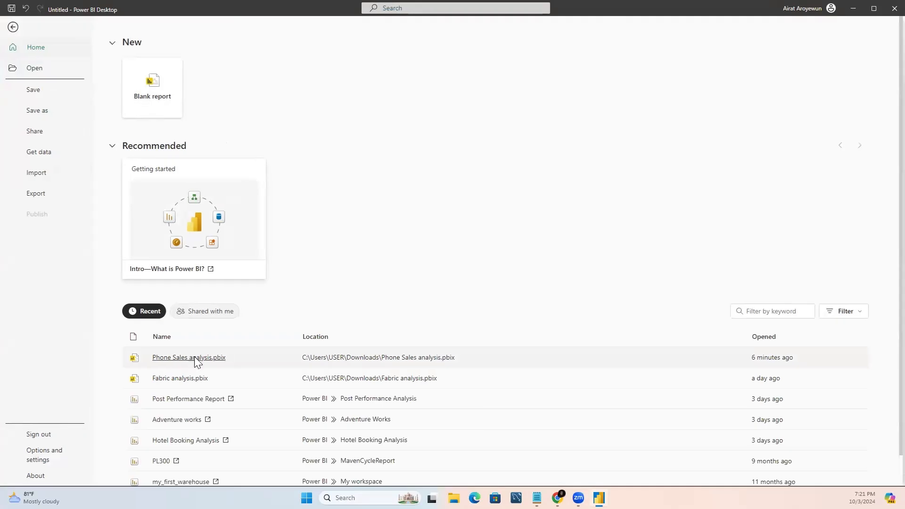
Reopen Phone Sales analysis.pbix from the Recent list.
left_click(151, 88)
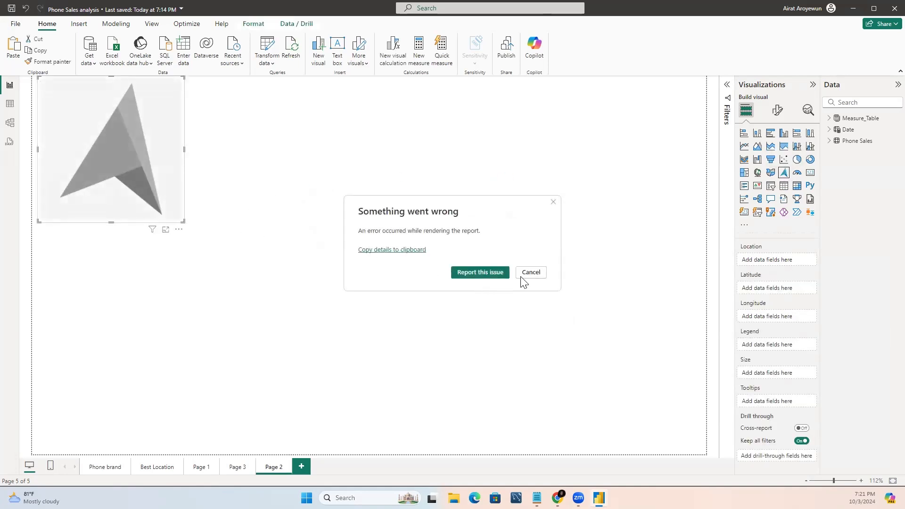
Plot Country locations with bubbles sized by Total_Profit, then enlarge the map visual.
left_click(529, 272)
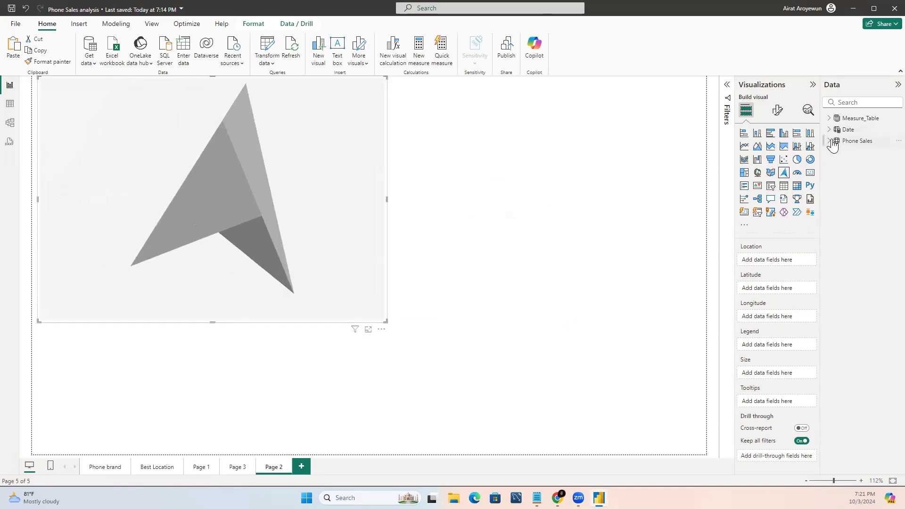
left_click(829, 140)
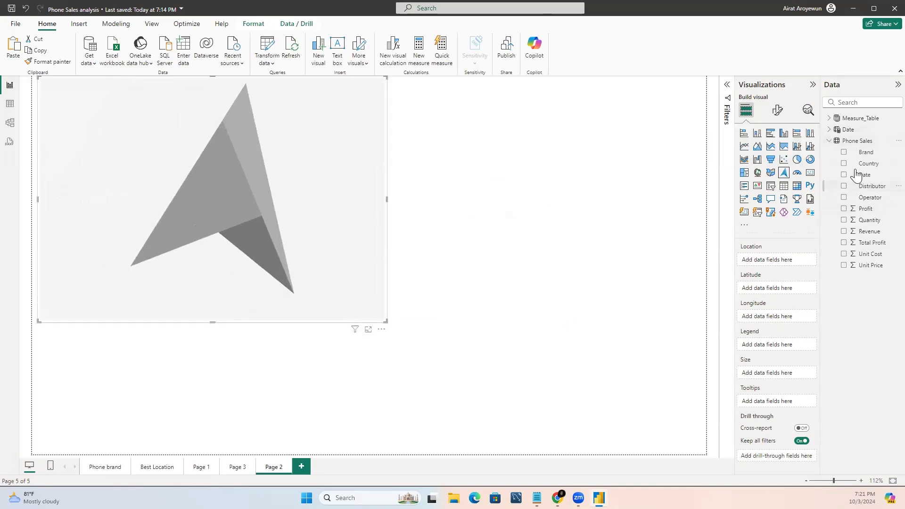
left_click(845, 163)
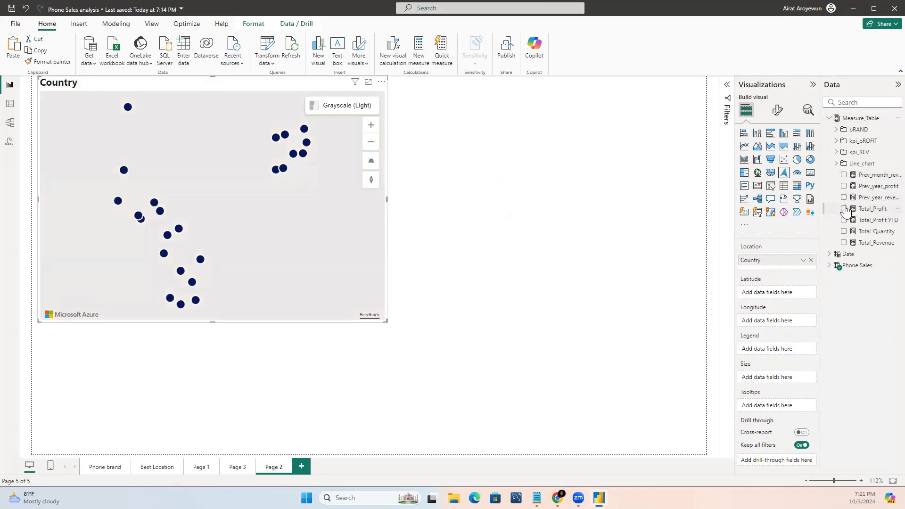
left_click(845, 208)
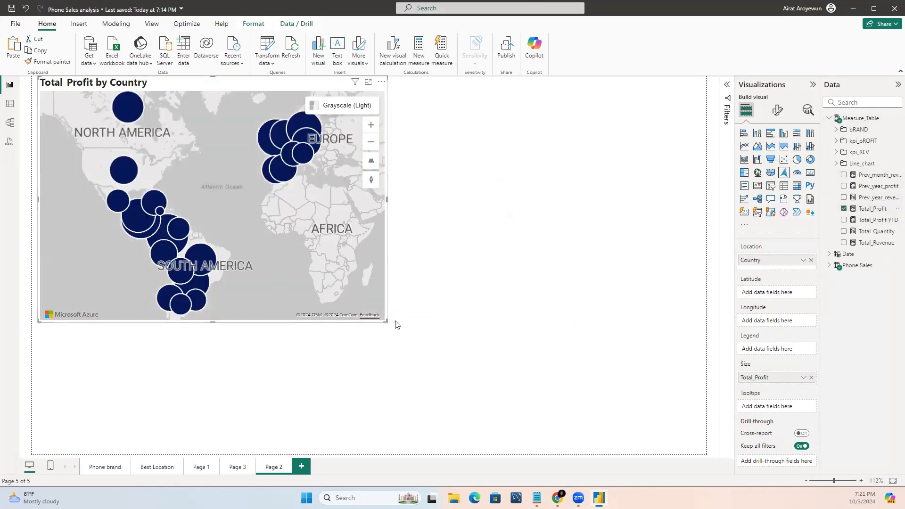
left_click_drag(387, 322, 470, 408)
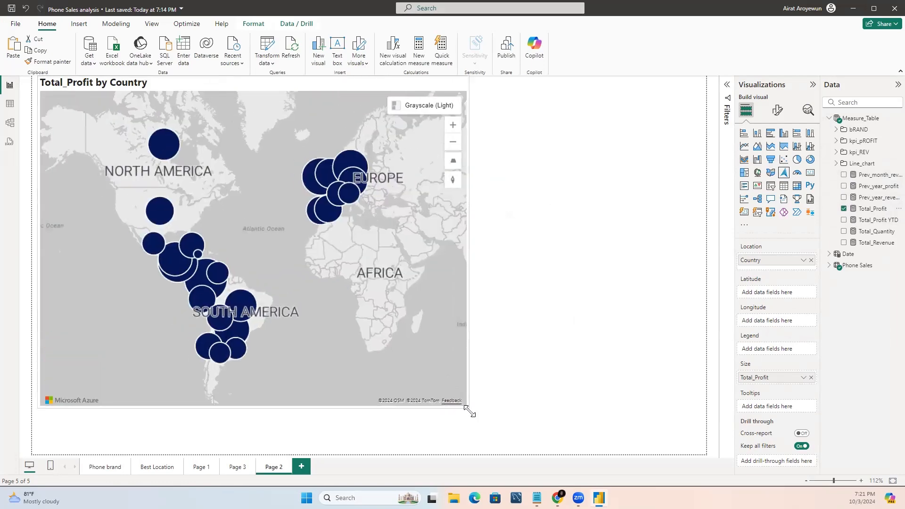